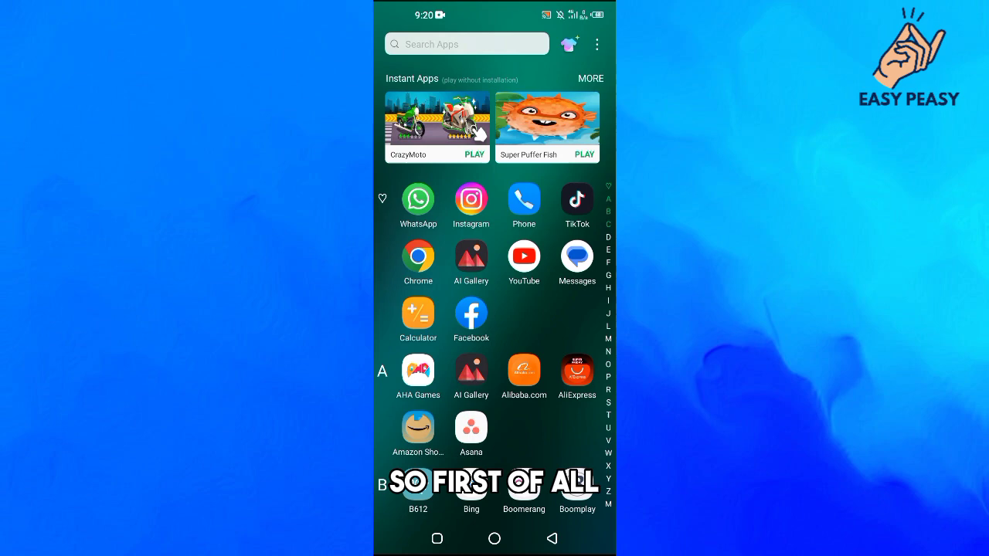
# Launch the Facebook app from the Android home screen.
pyautogui.click(470, 313)
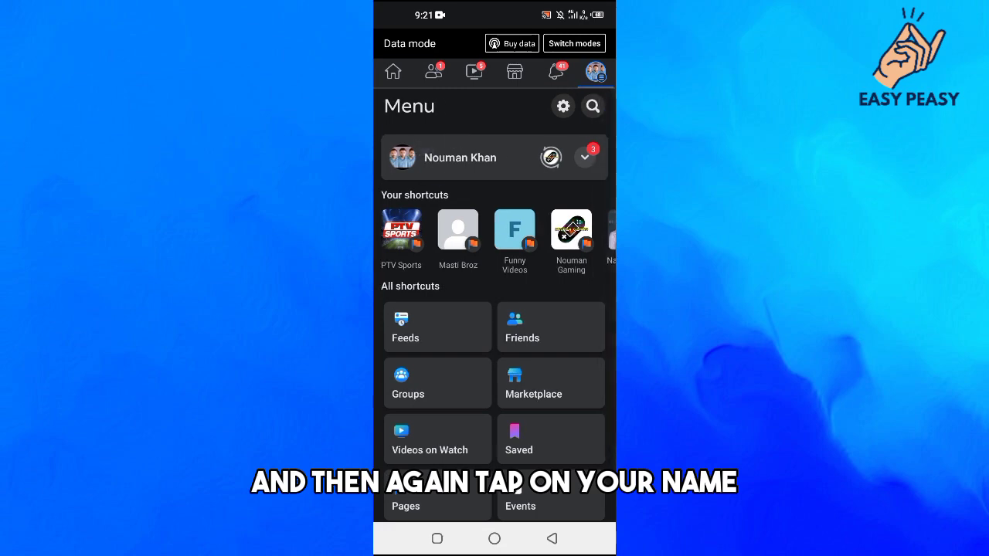
# Open your own profile and scroll down to the photo post with 7 comments.
pyautogui.click(460, 158)
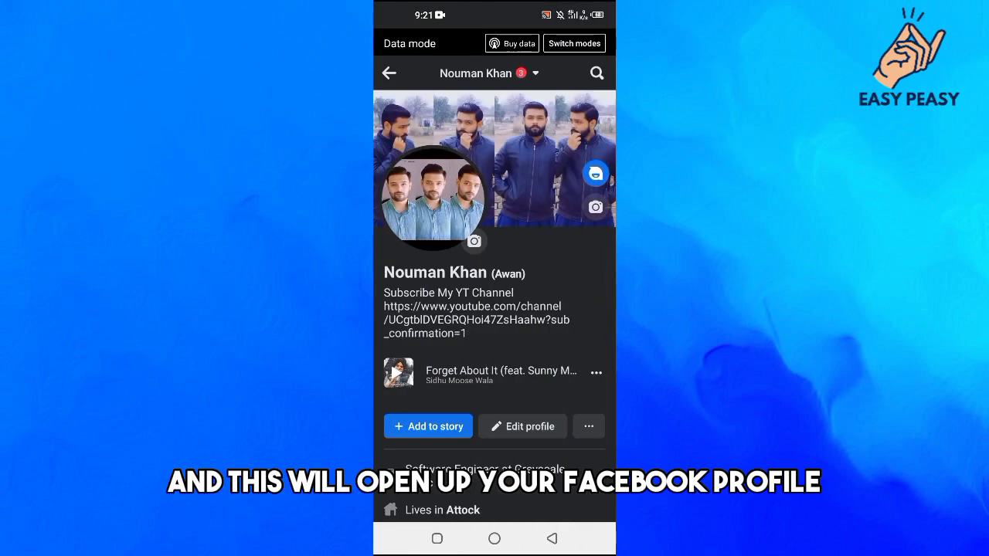
pyautogui.scroll(-3)
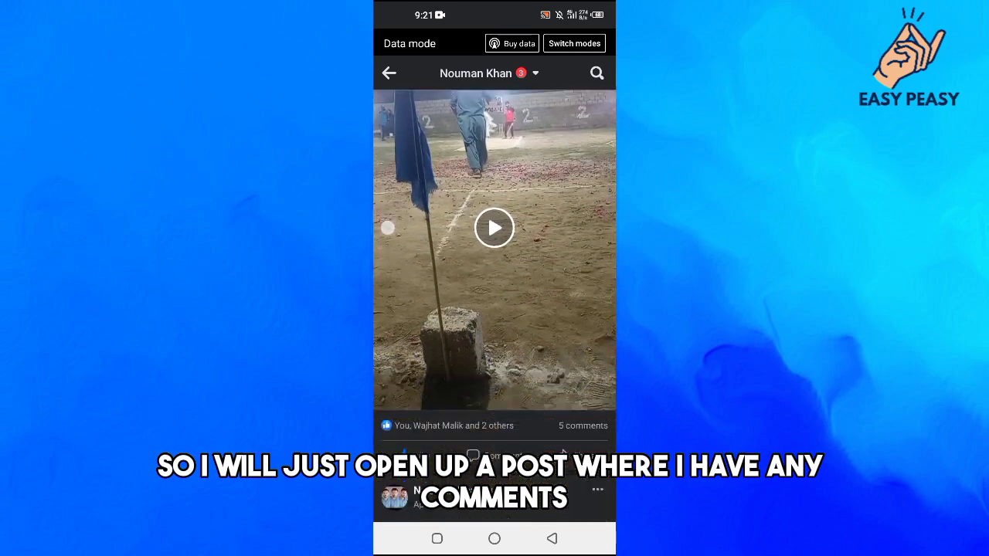
pyautogui.scroll(-3)
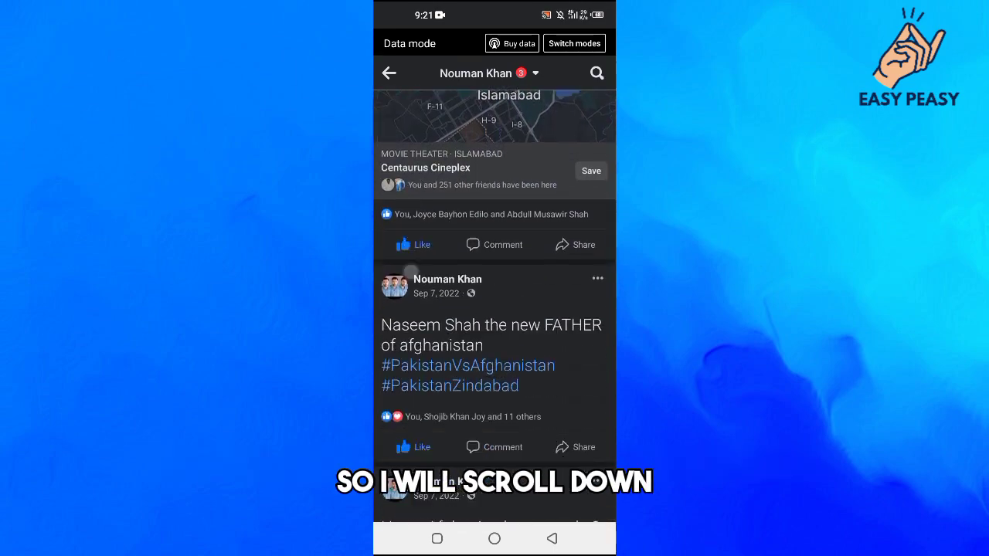
pyautogui.scroll(-3)
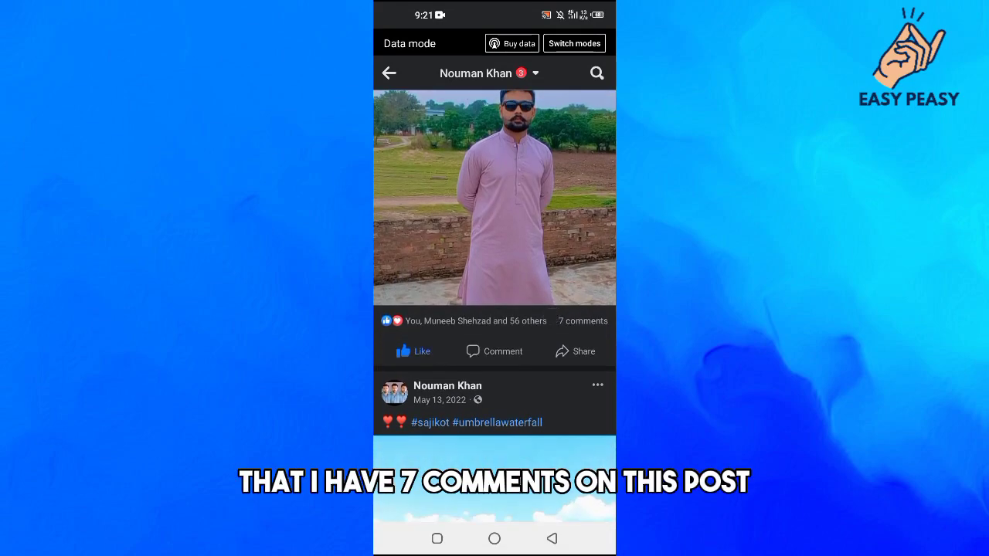
pyautogui.click(583, 321)
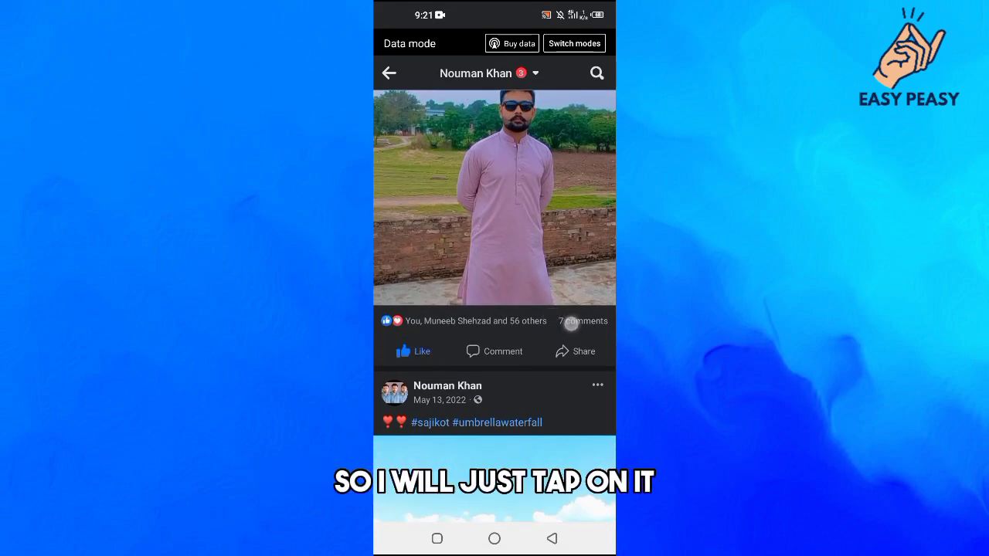
# Open the 7-comment thread under the photo post.
pyautogui.click(583, 322)
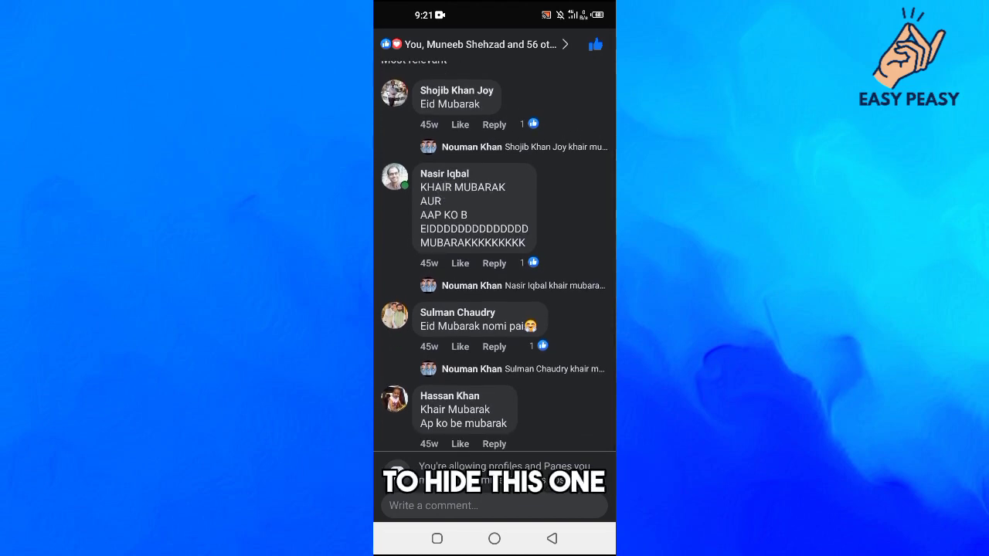
pyautogui.click(479, 215)
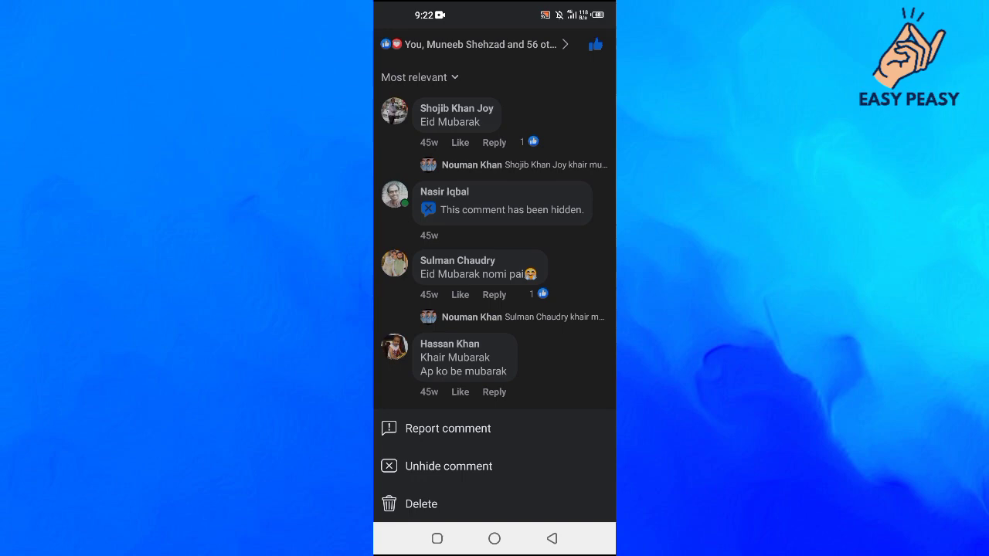
pyautogui.click(448, 466)
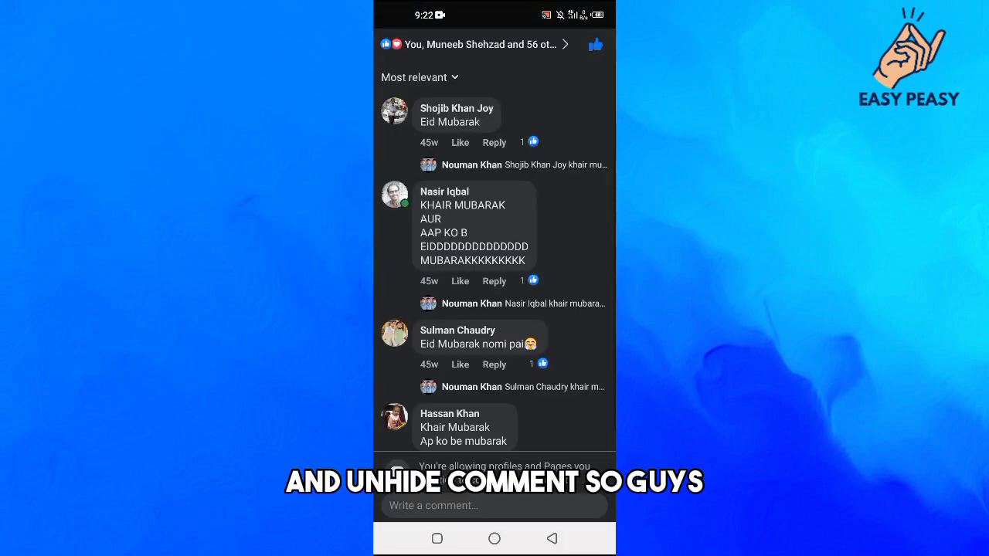